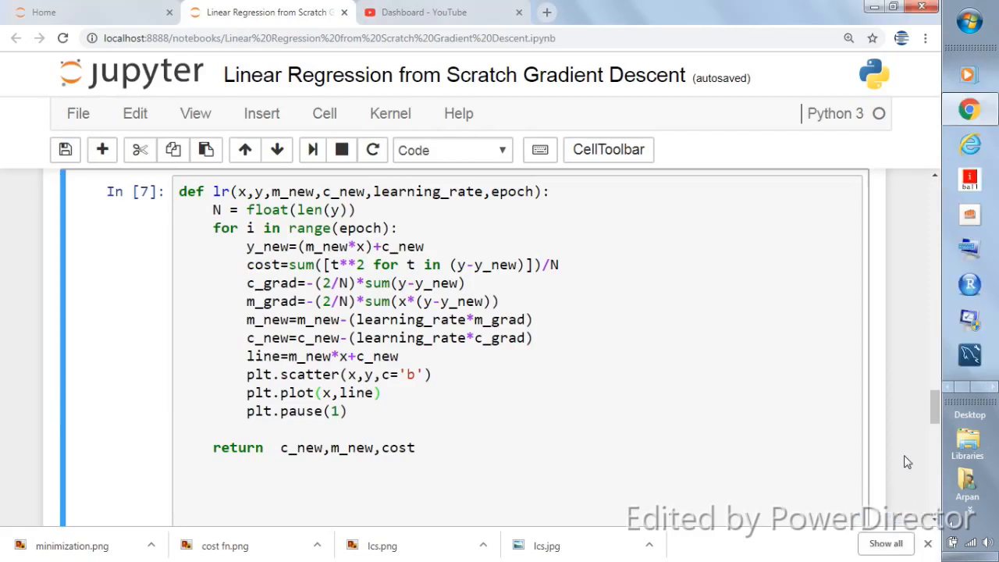
pyautogui.moveTo(673, 308)
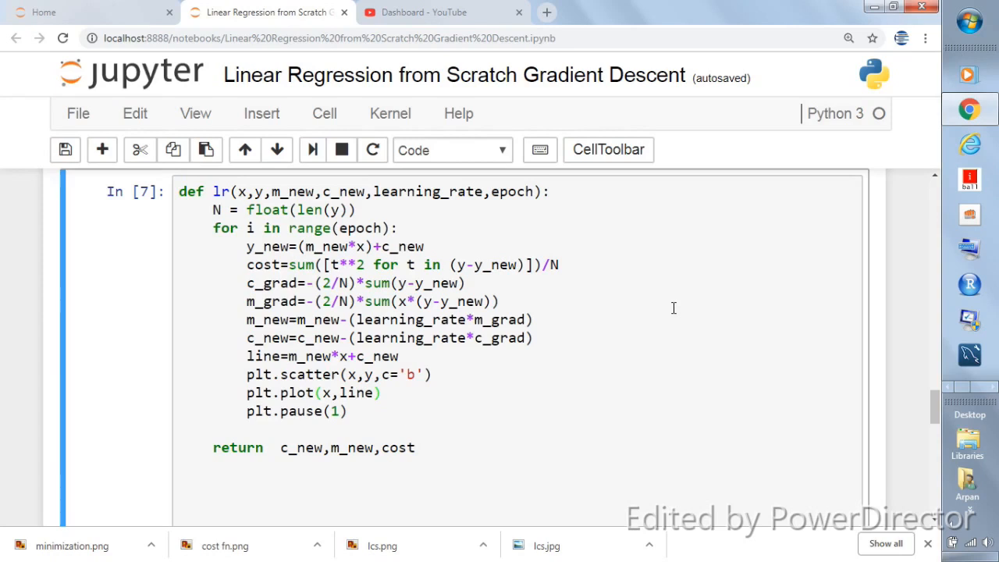
pyautogui.moveTo(669, 432)
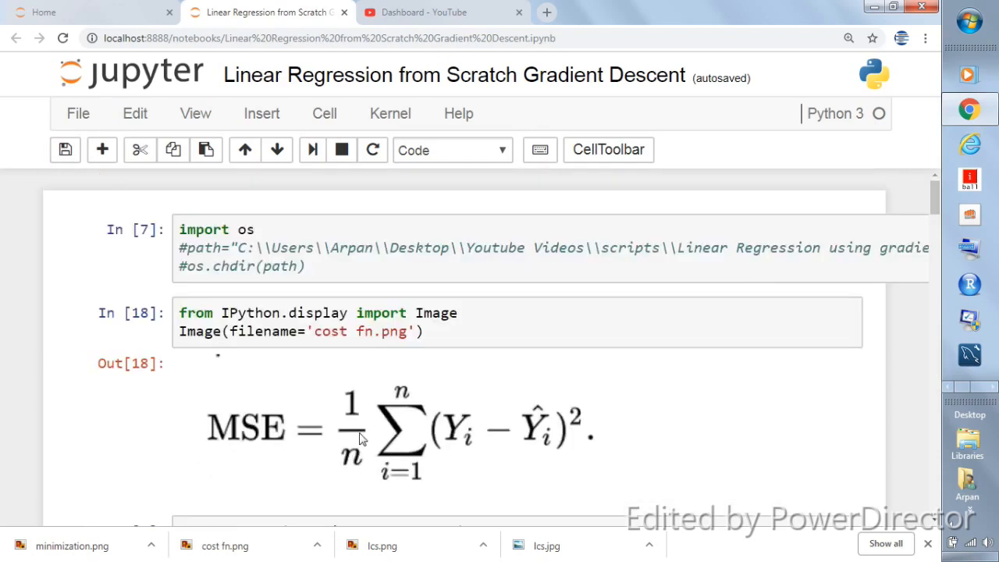
pyautogui.moveTo(613, 460)
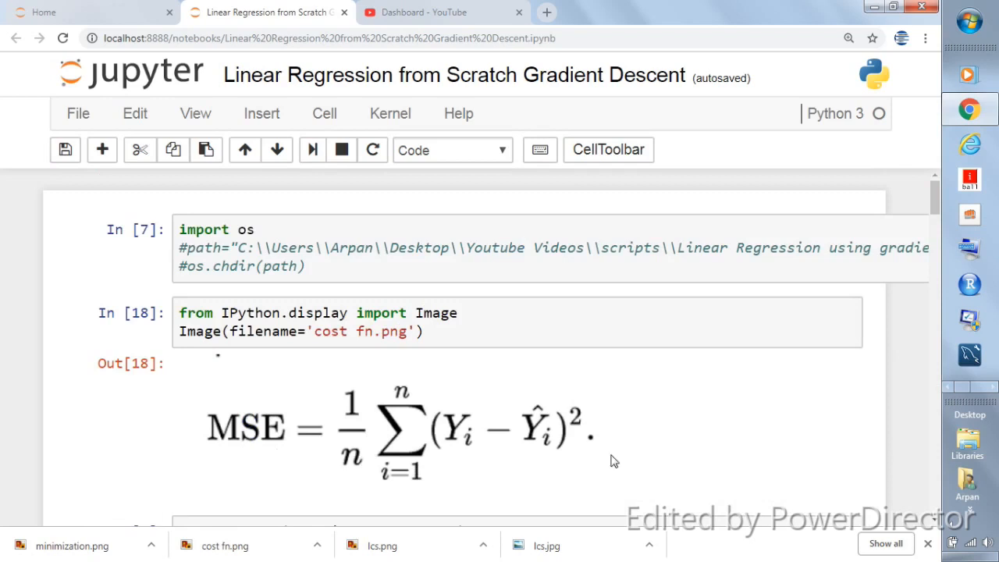
pyautogui.moveTo(546, 443)
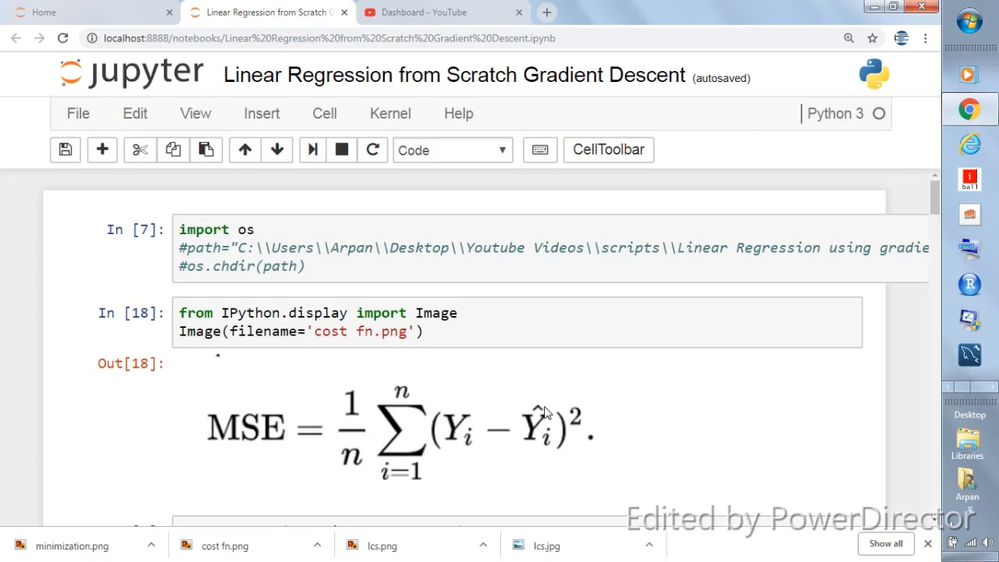
pyautogui.moveTo(252, 451)
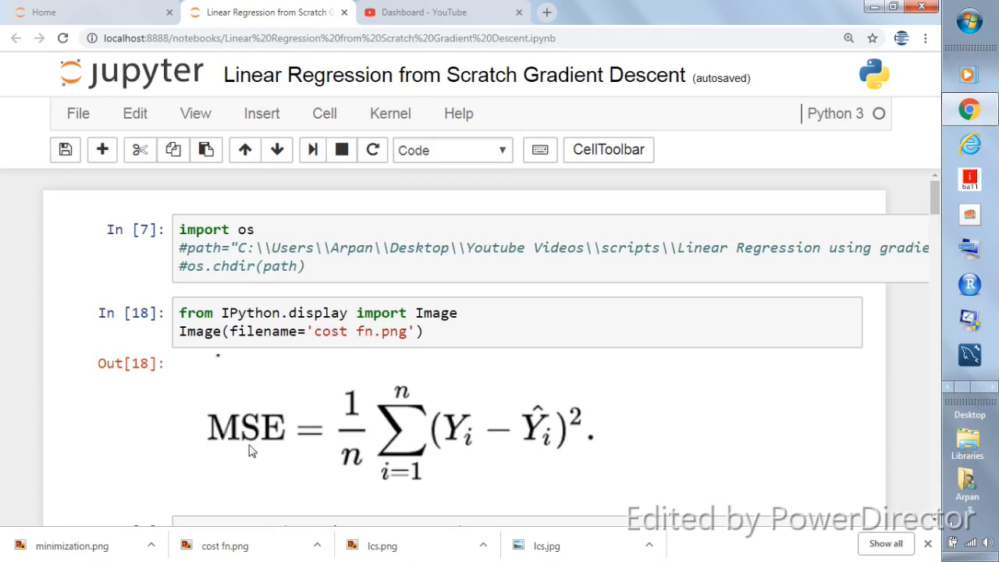
# Step: Scroll the notebook to bring the MSE formula and the m_new update cell into view
pyautogui.scroll(-3)
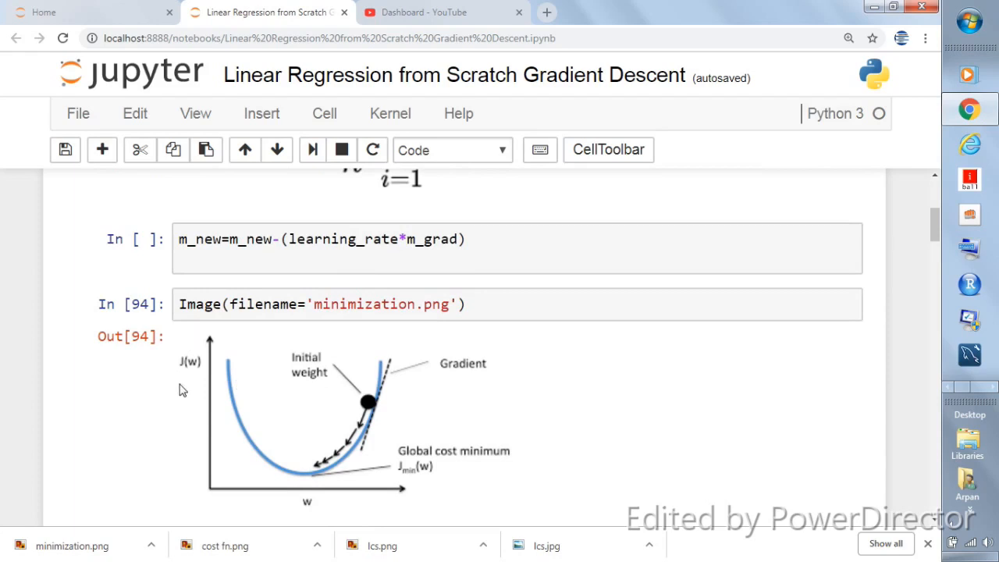
pyautogui.moveTo(369, 405)
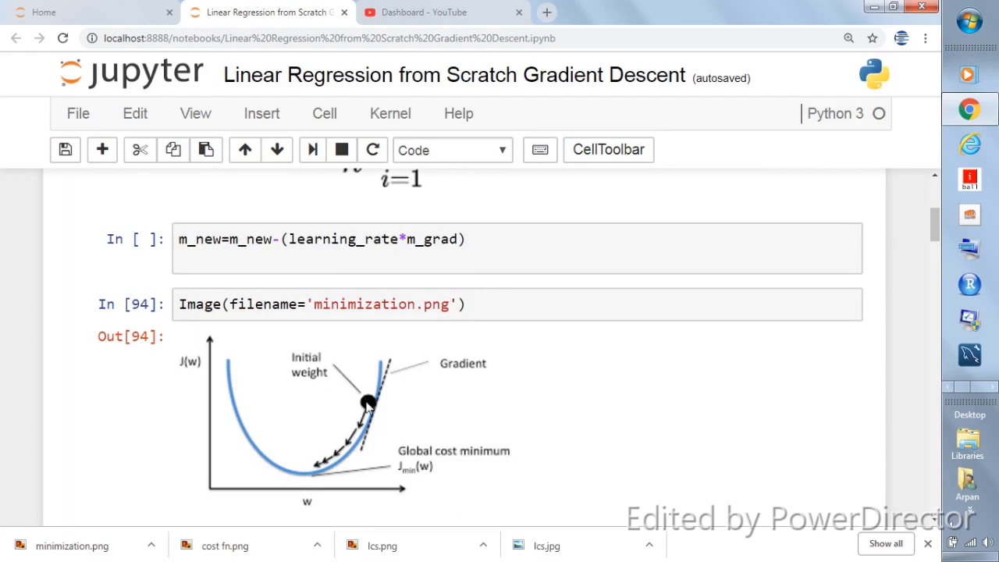
pyautogui.moveTo(373, 412)
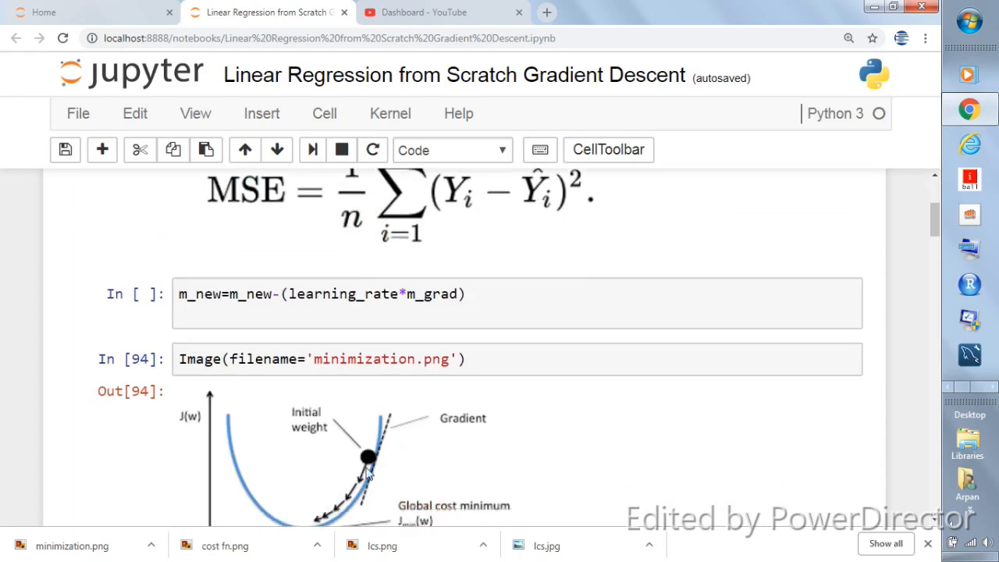
pyautogui.scroll(-3)
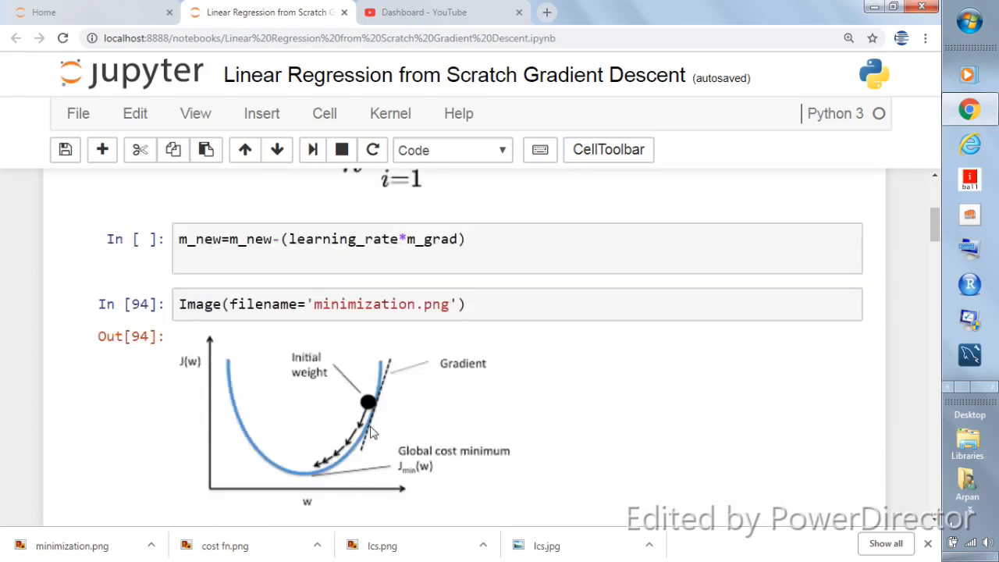
pyautogui.scroll(3)
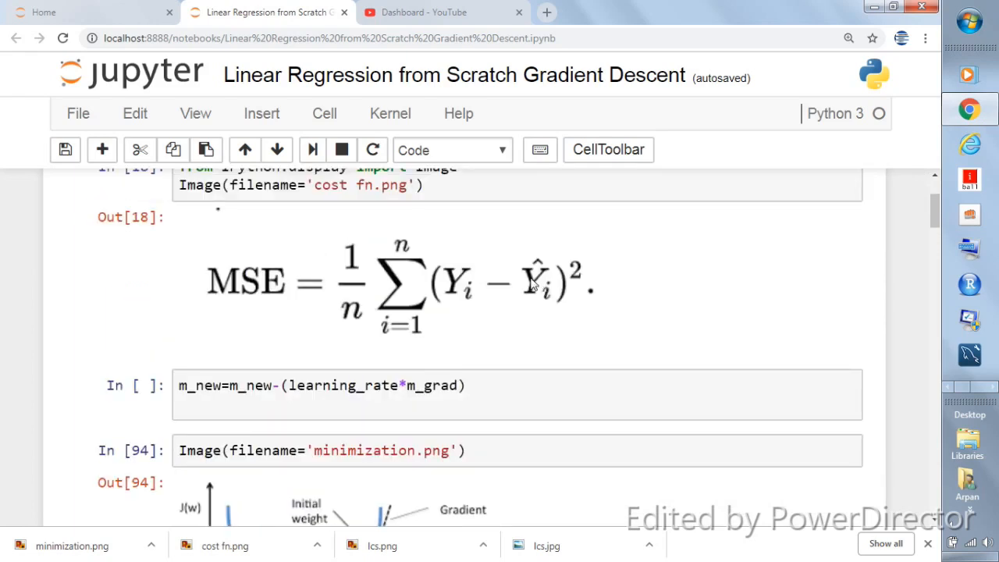
pyautogui.moveTo(541, 293)
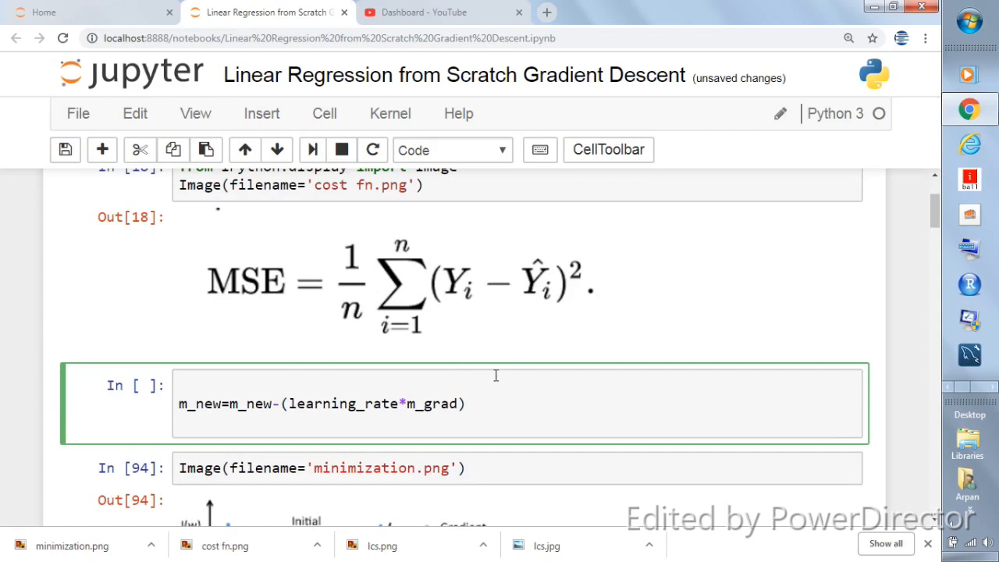
# Step: Add the line y_predicted=m*x+c above the m_new update and select y_predicted
pyautogui.write('Y_p')
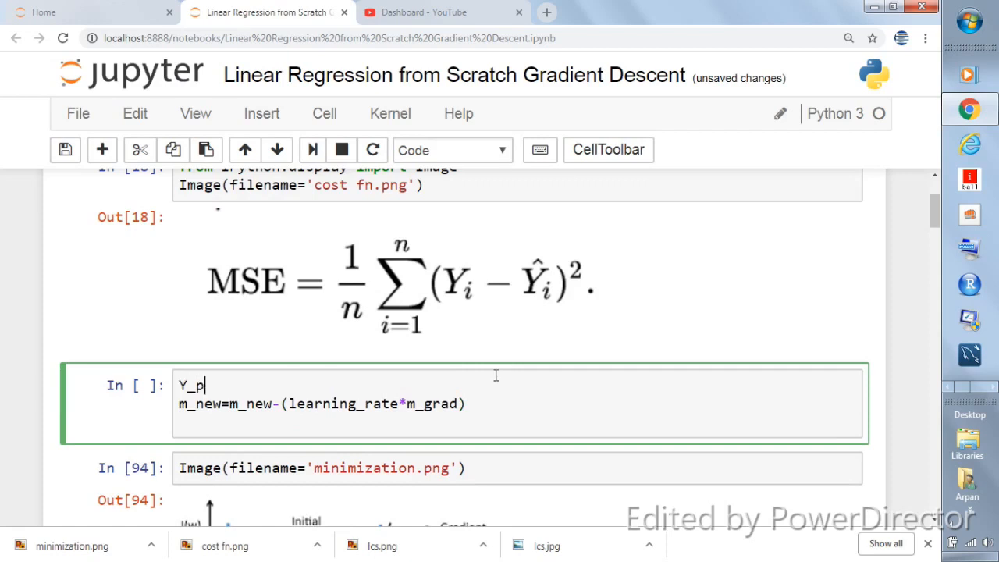
pyautogui.write('redicted')
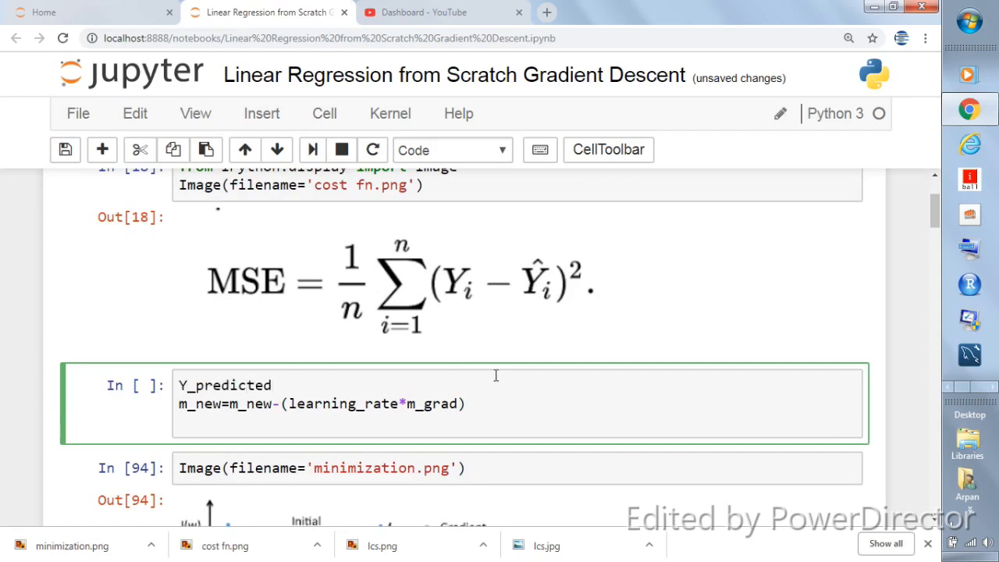
pyautogui.write('=m*x')
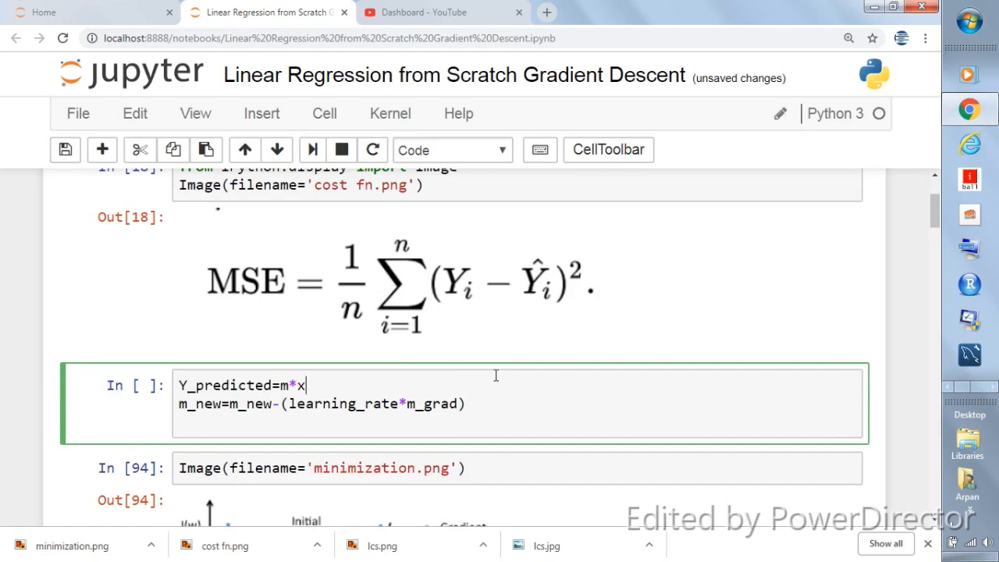
pyautogui.write('+c')
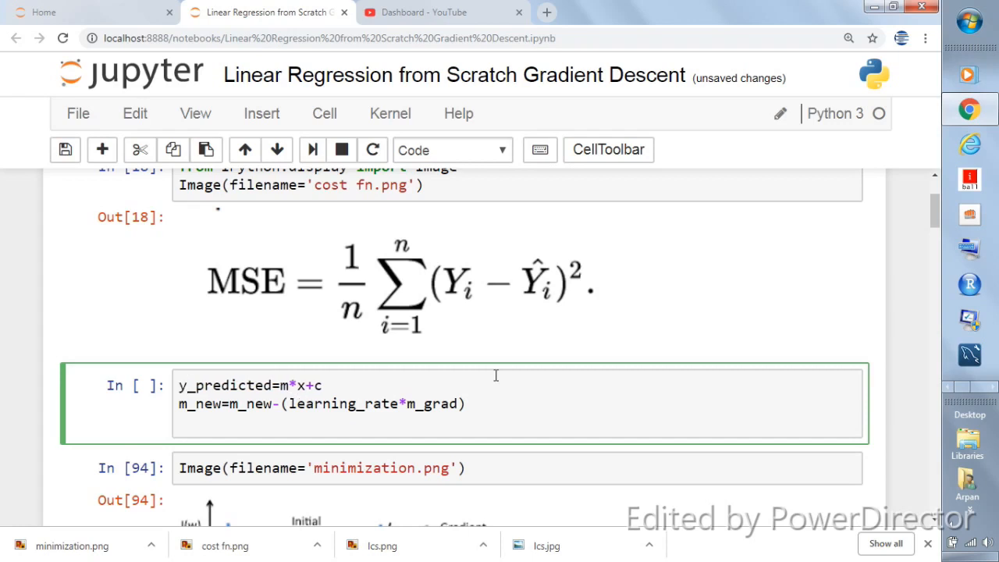
pyautogui.doubleClick(226, 384)
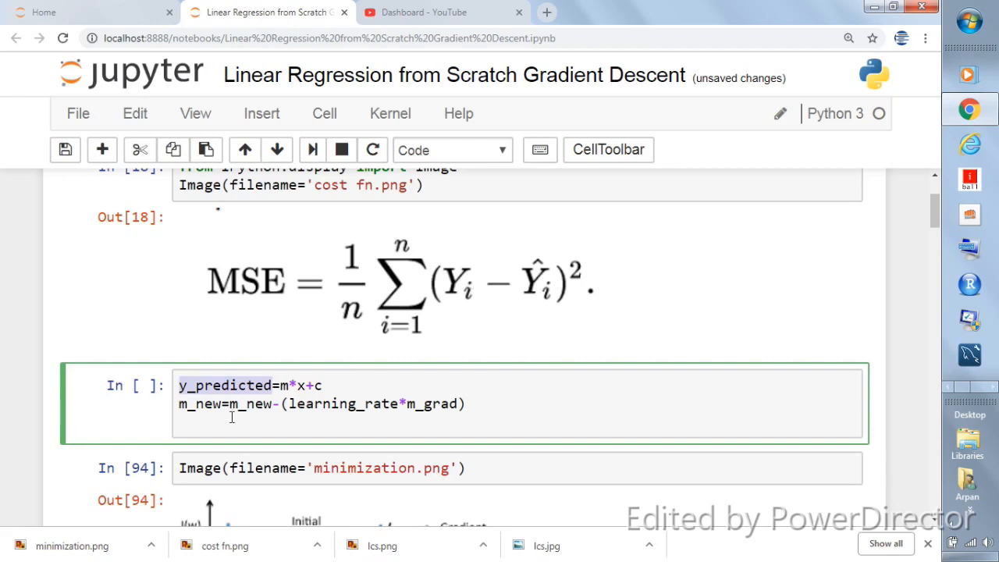
pyautogui.moveTo(476, 284)
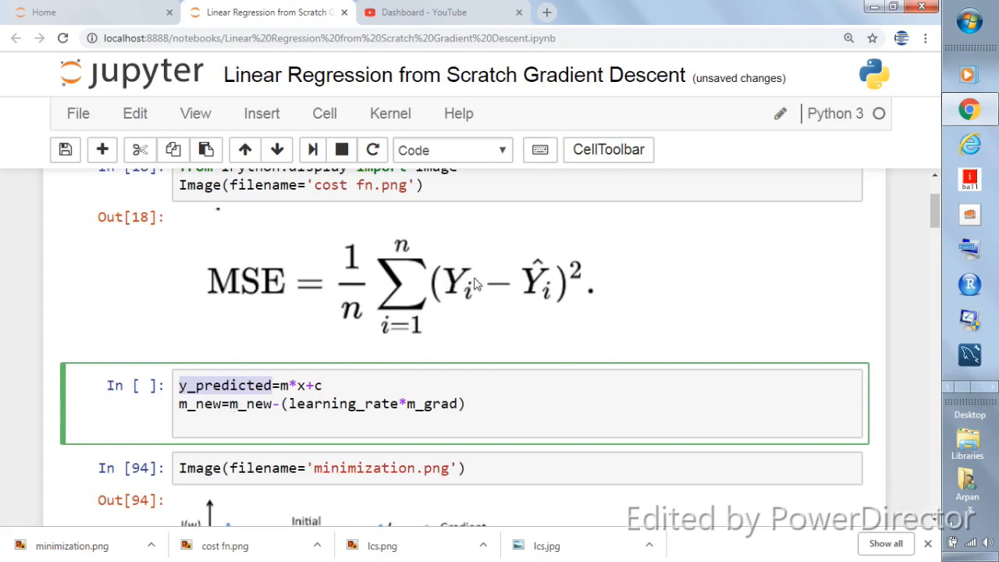
pyautogui.moveTo(576, 242)
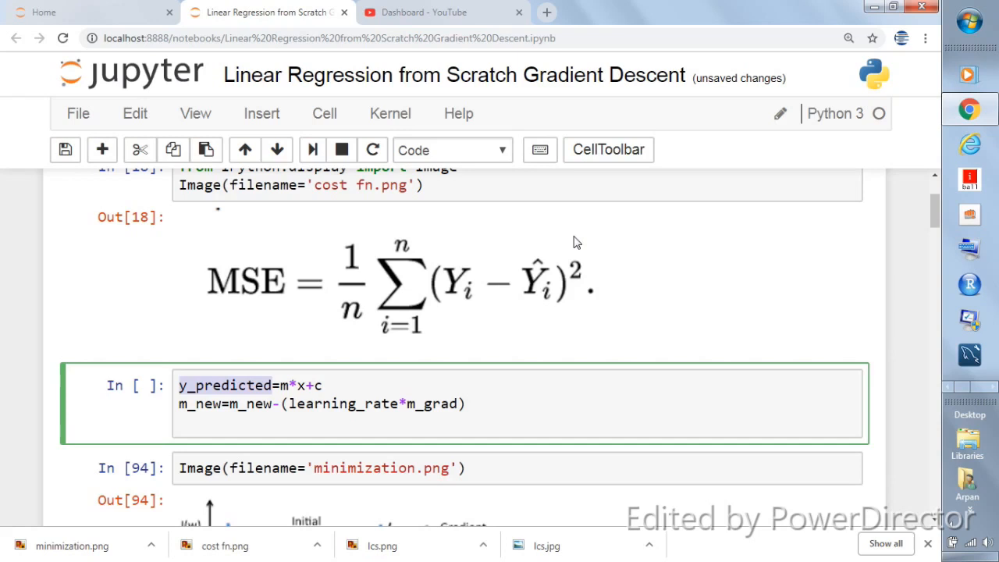
pyautogui.moveTo(415, 279)
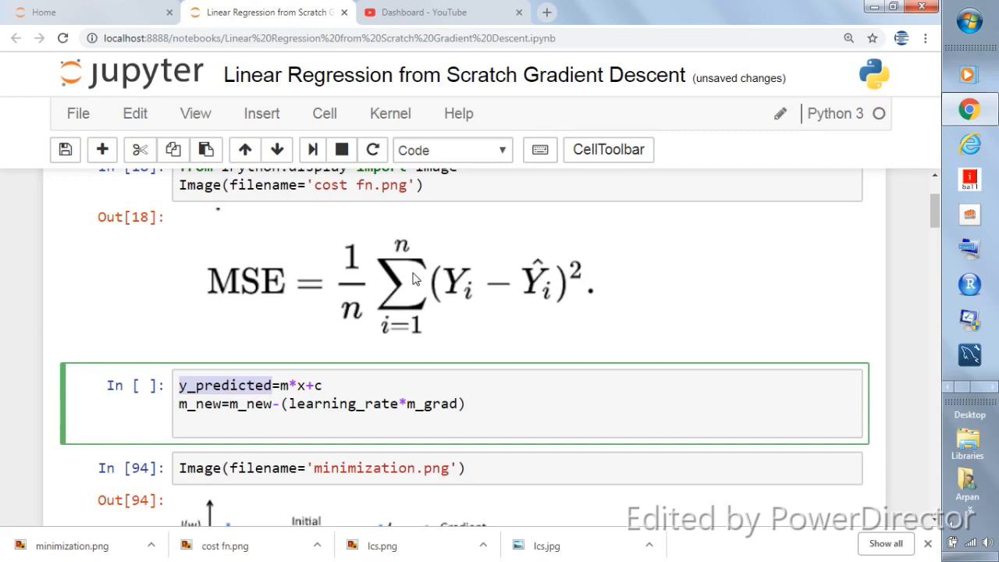
pyautogui.scroll(-3)
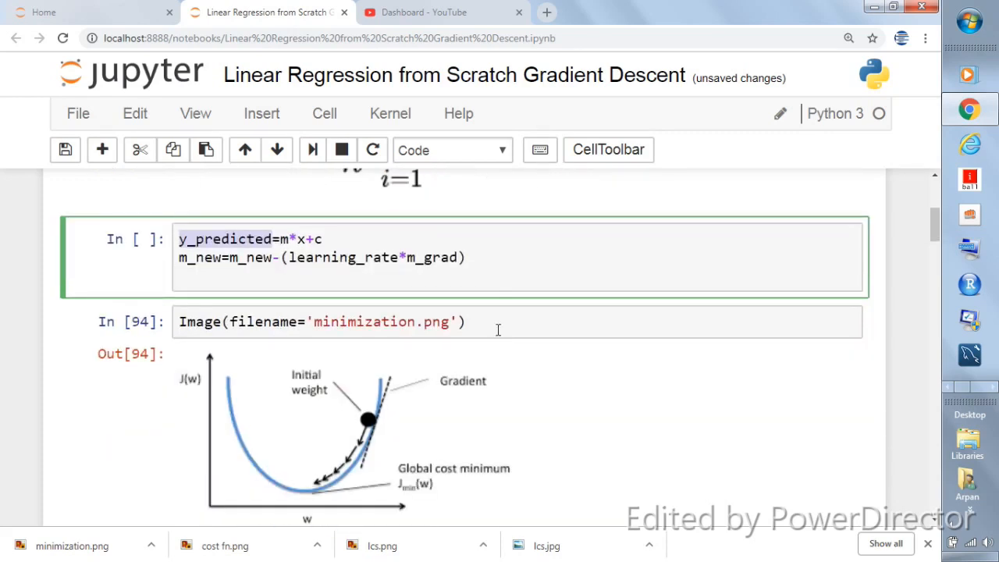
pyautogui.scroll(3)
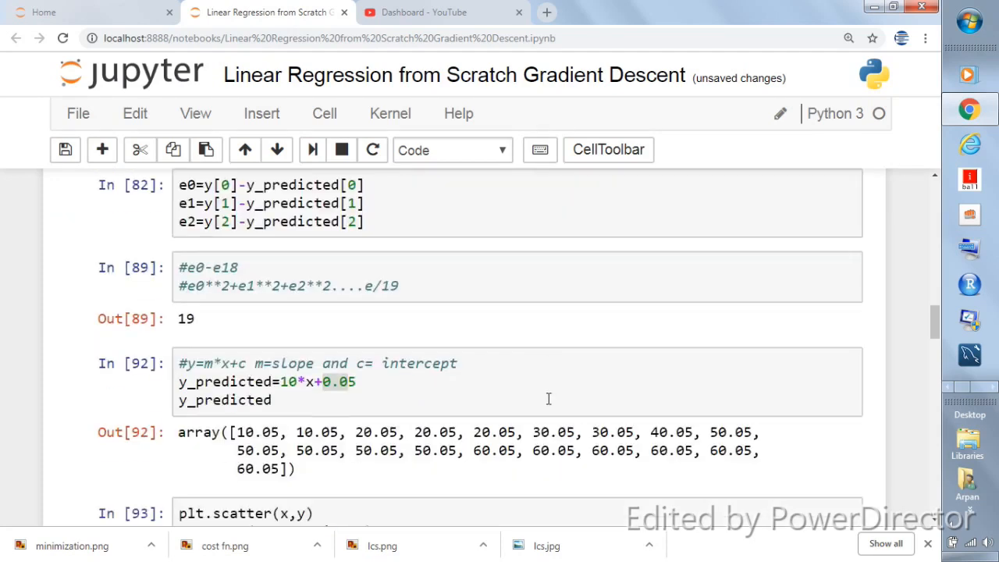
pyautogui.scroll(-3)
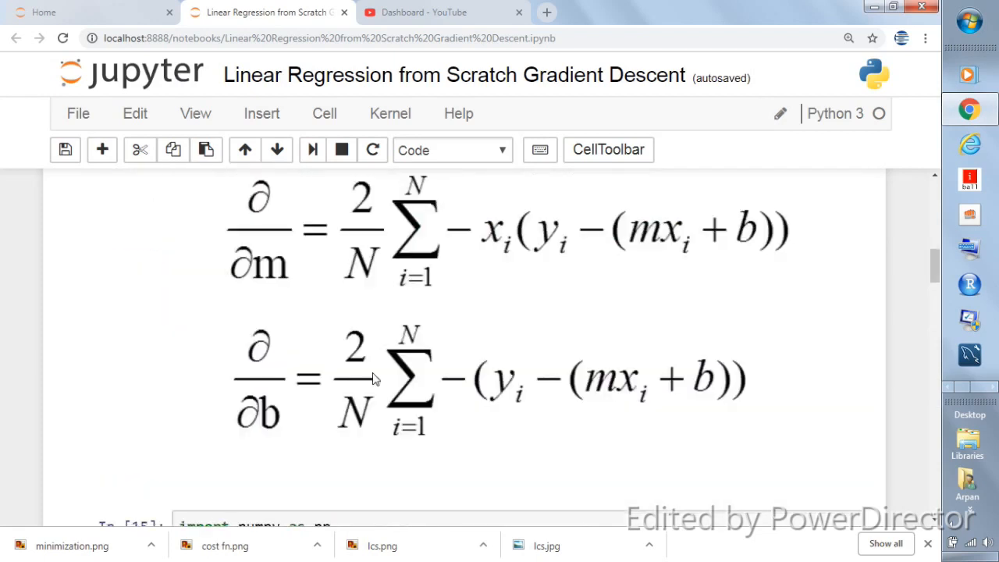
pyautogui.scroll(-3)
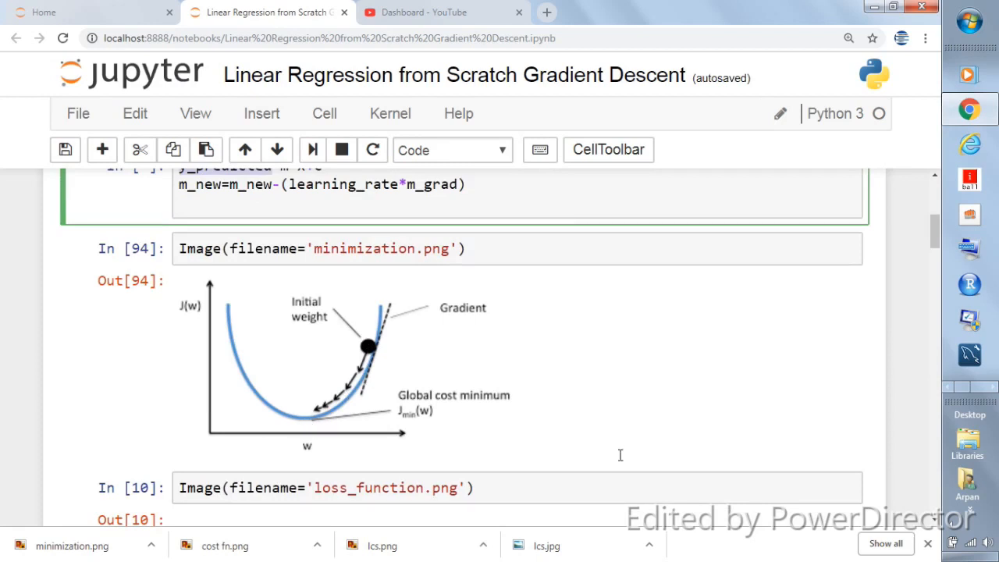
pyautogui.scroll(-3)
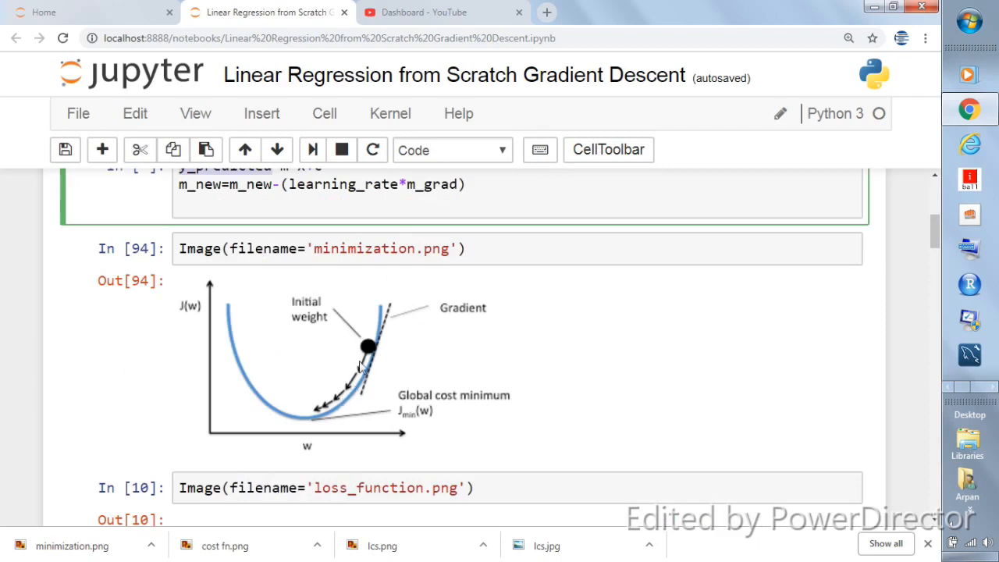
pyautogui.moveTo(328, 420)
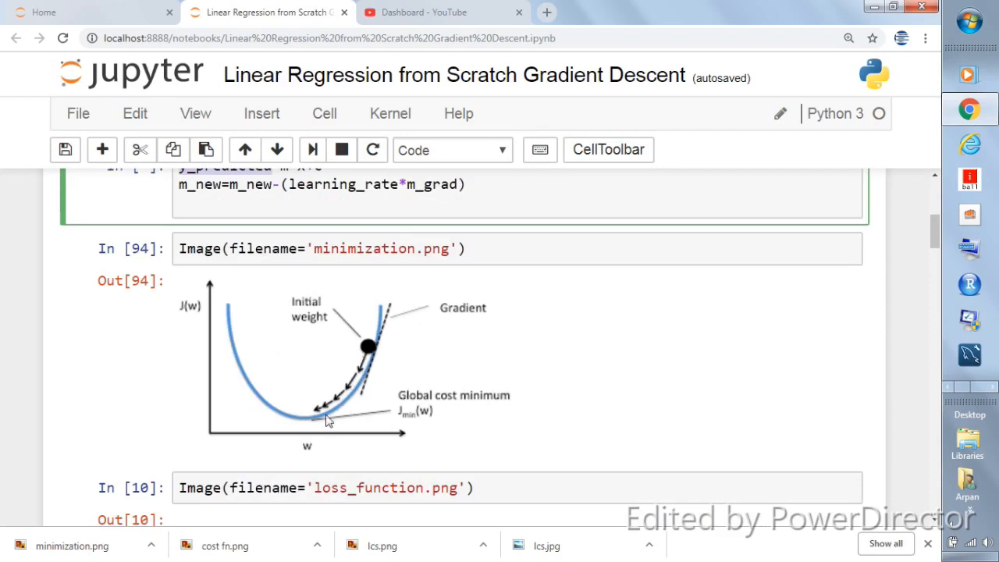
pyautogui.moveTo(279, 319)
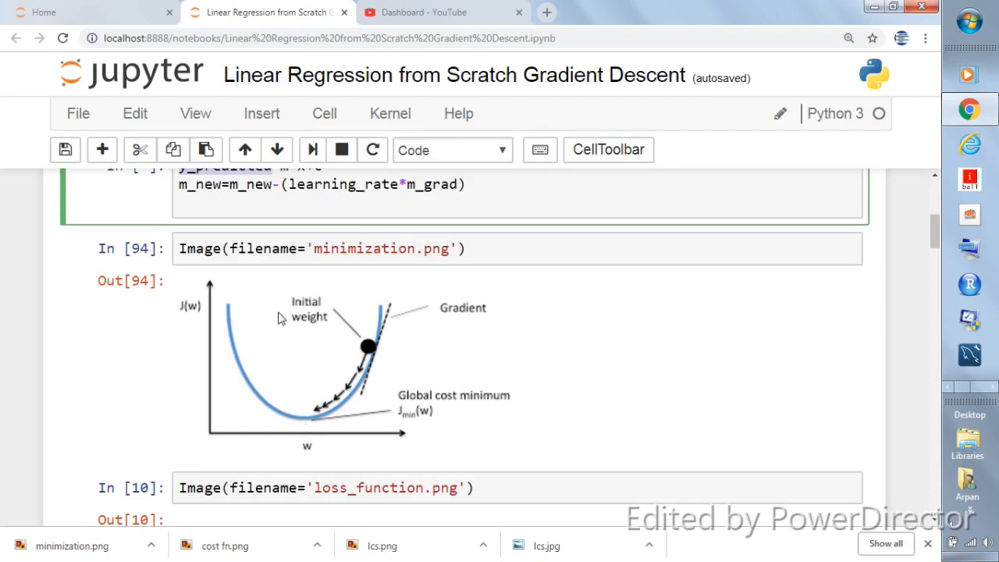
pyautogui.scroll(-3)
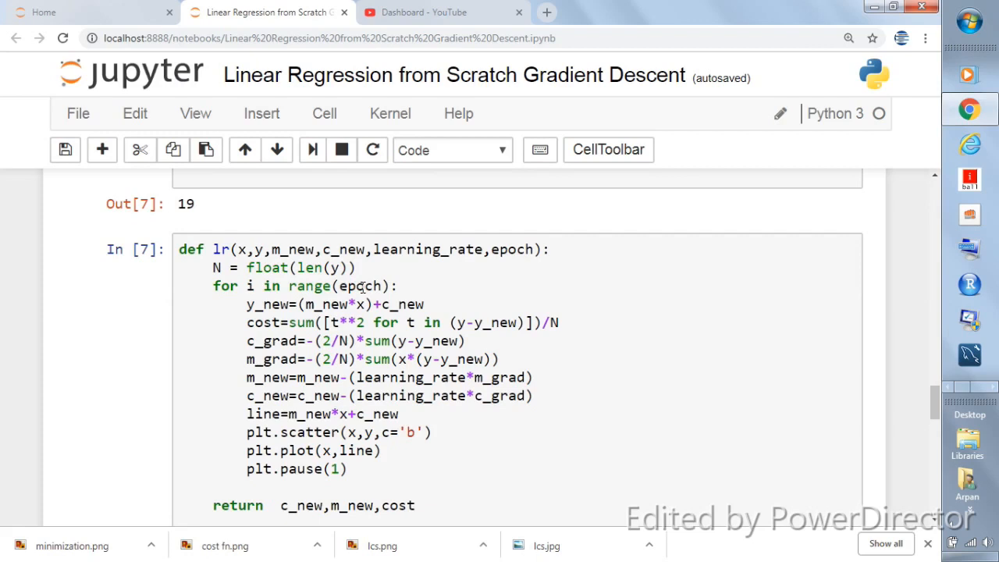
pyautogui.moveTo(309, 304)
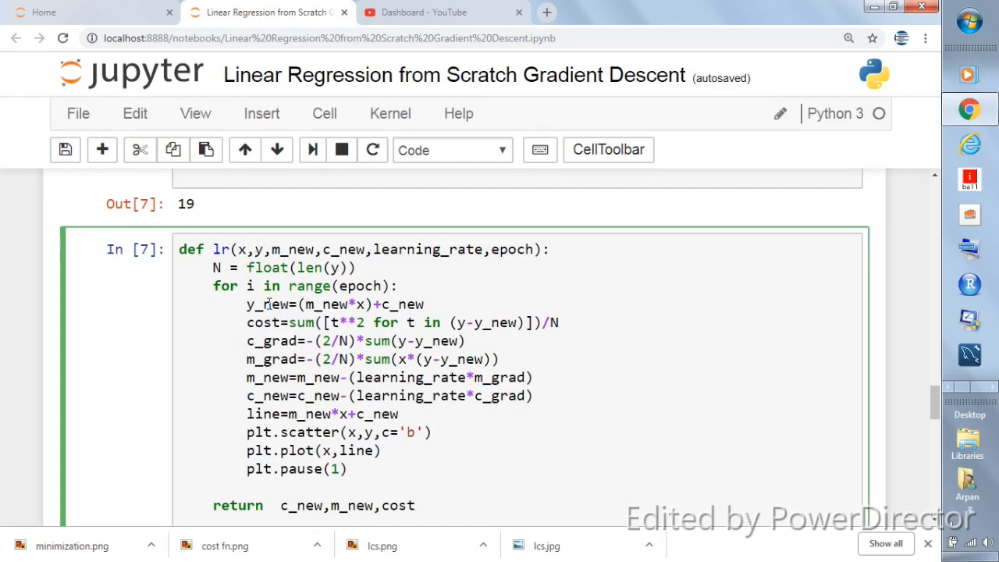
pyautogui.moveTo(267, 328)
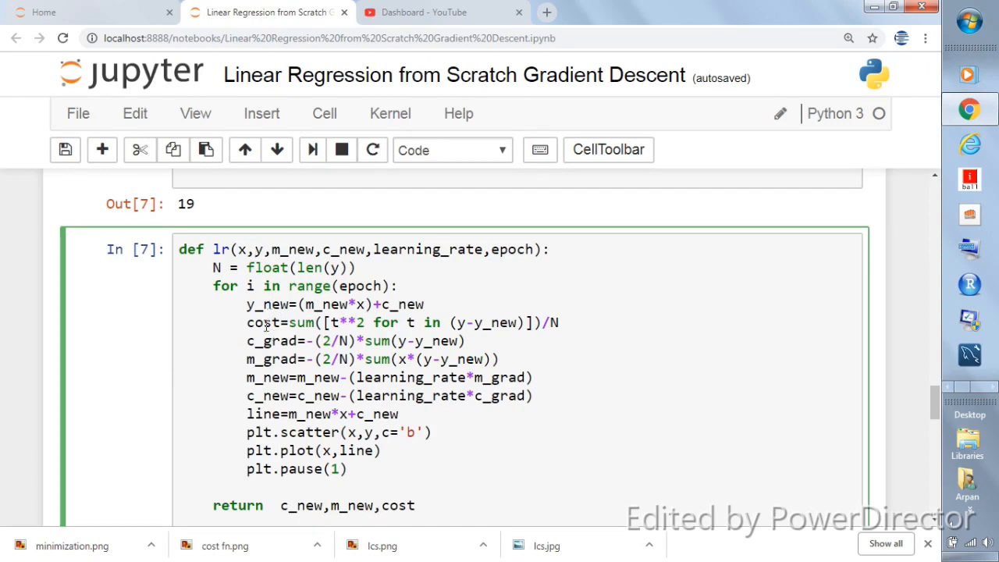
pyautogui.moveTo(454, 326)
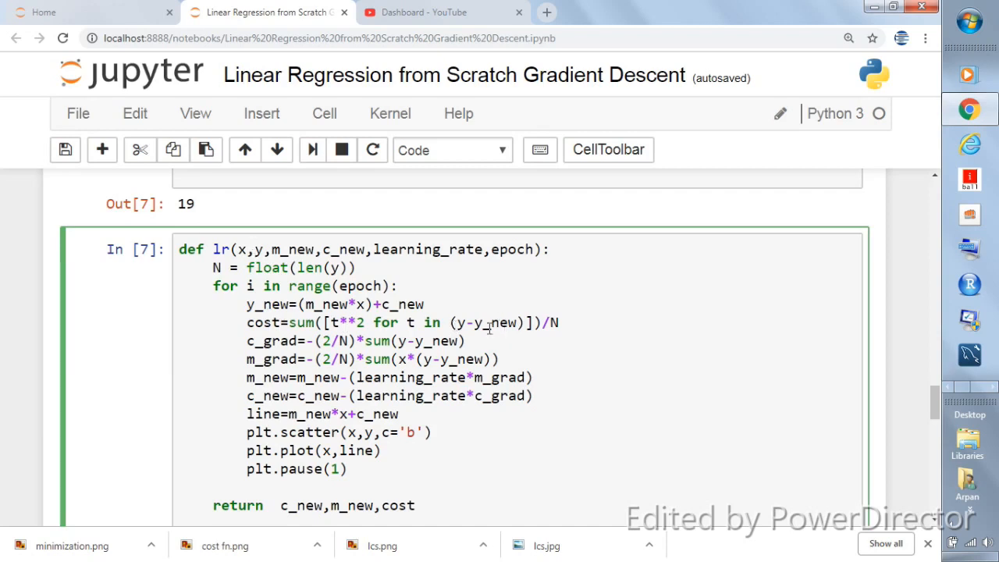
pyautogui.click(255, 249)
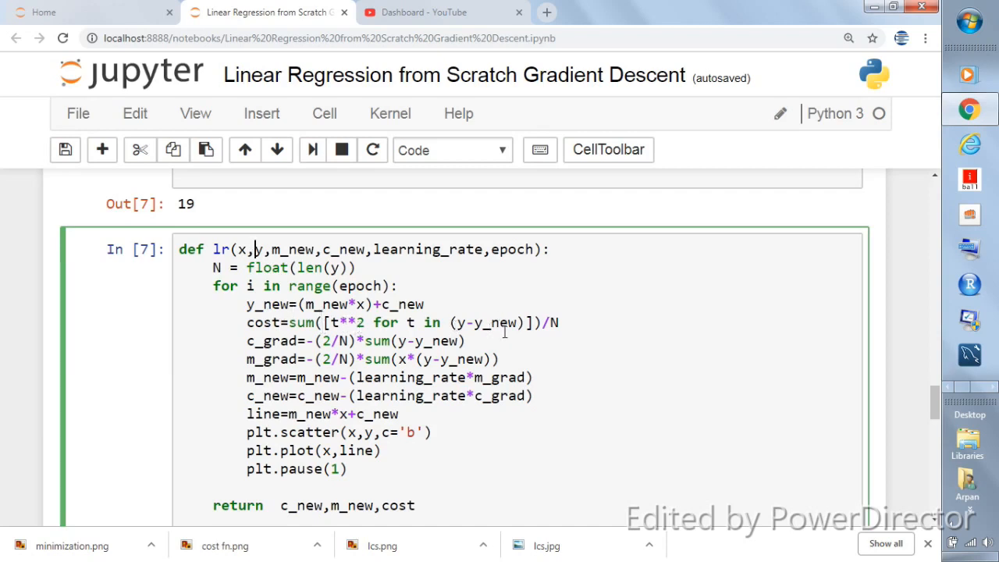
pyautogui.moveTo(556, 322)
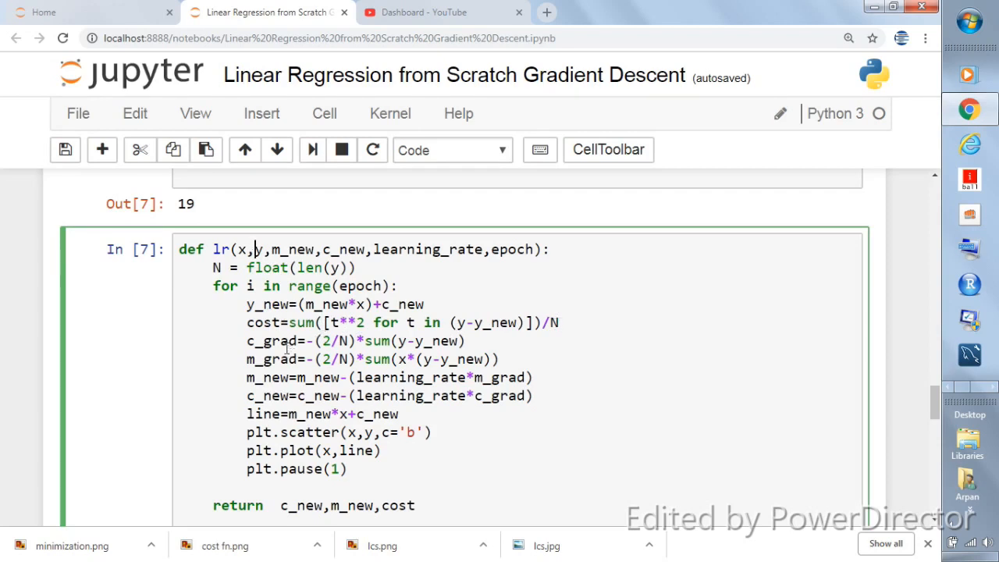
pyautogui.moveTo(289, 352)
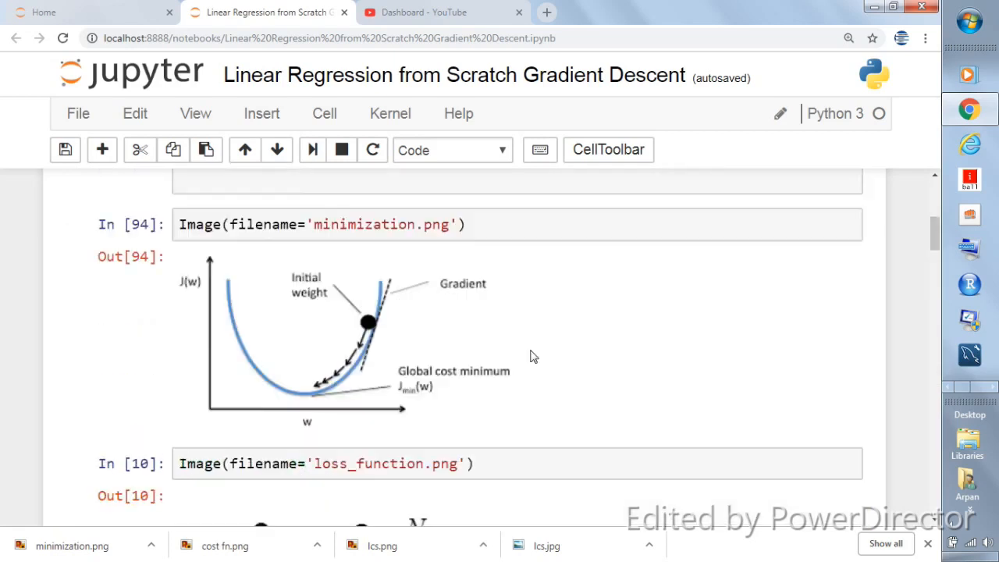
pyautogui.scroll(-3)
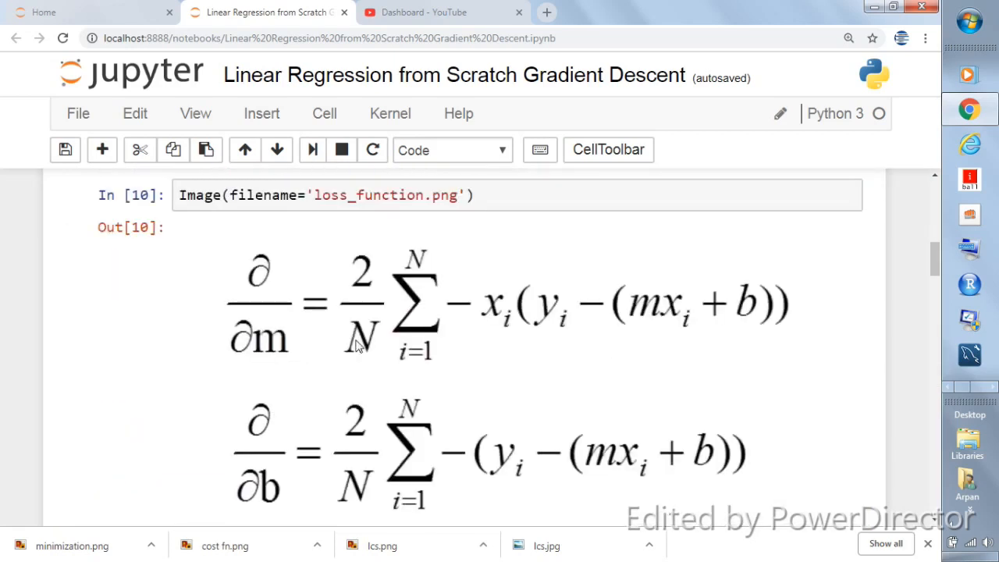
pyautogui.moveTo(642, 471)
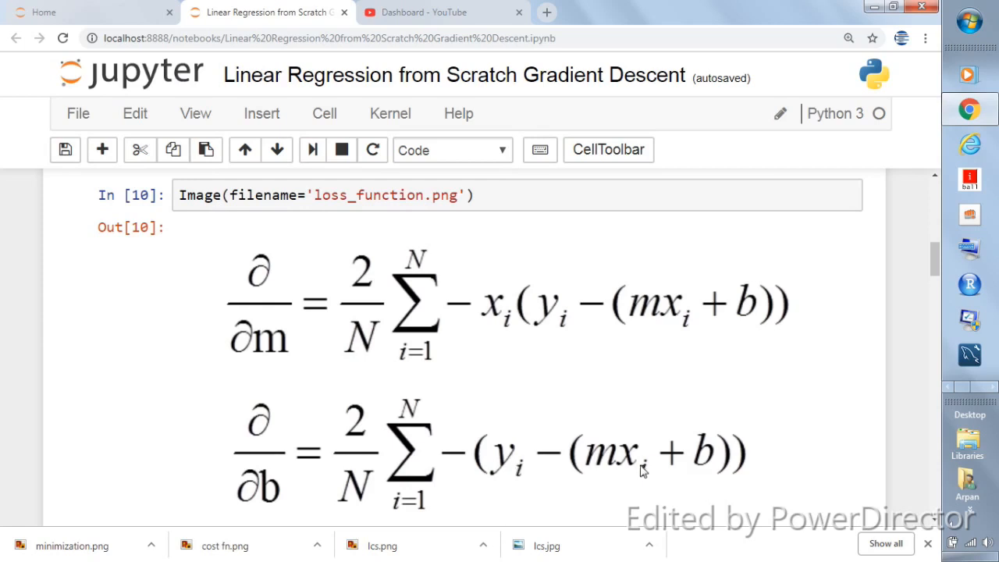
pyautogui.moveTo(390, 453)
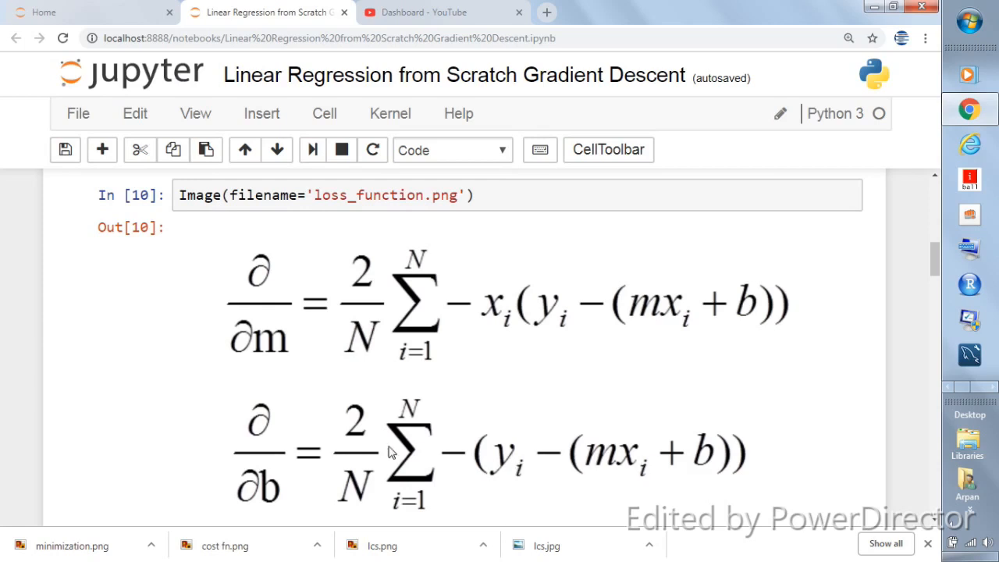
pyautogui.scroll(-3)
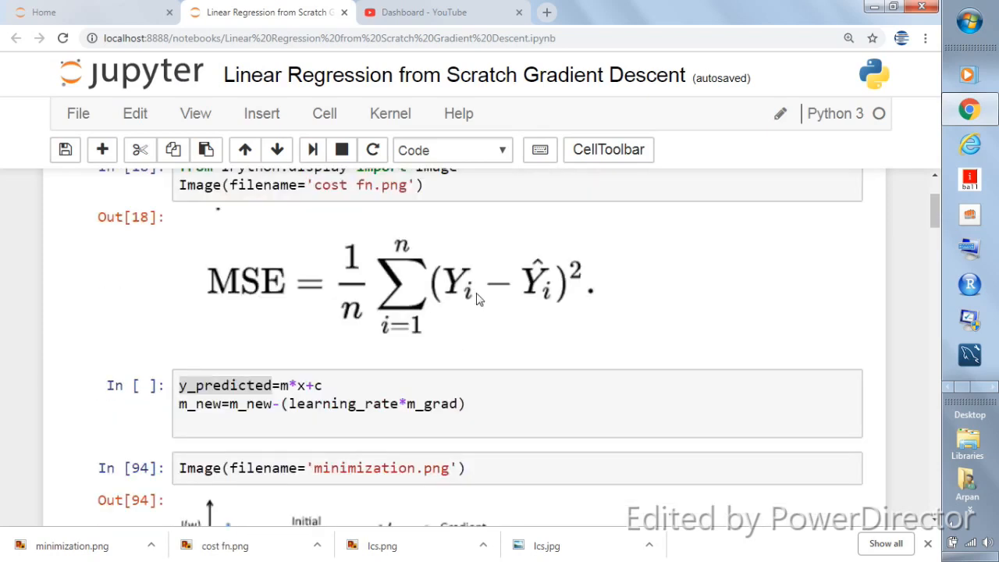
pyautogui.moveTo(441, 312)
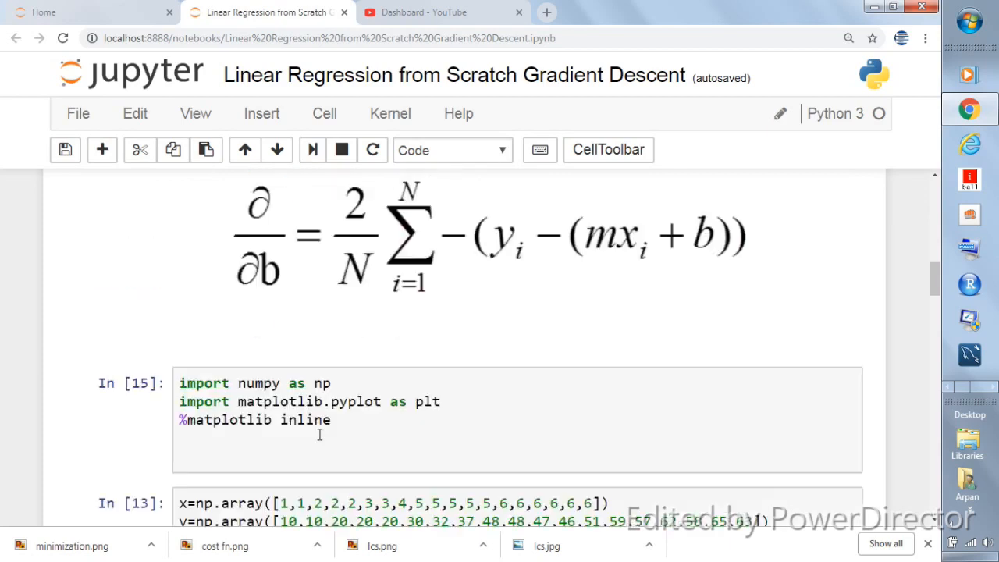
pyautogui.scroll(-3)
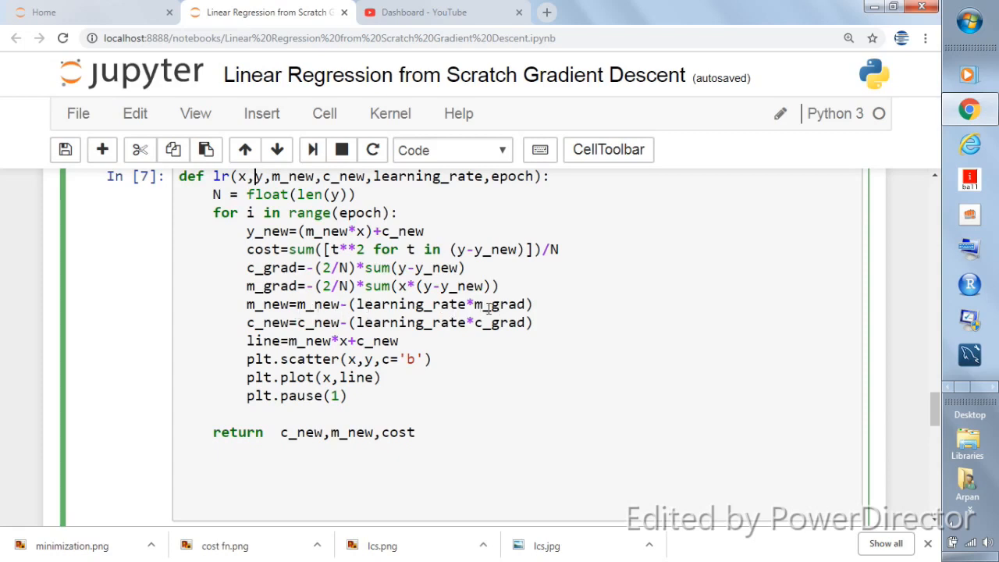
pyautogui.moveTo(265, 322)
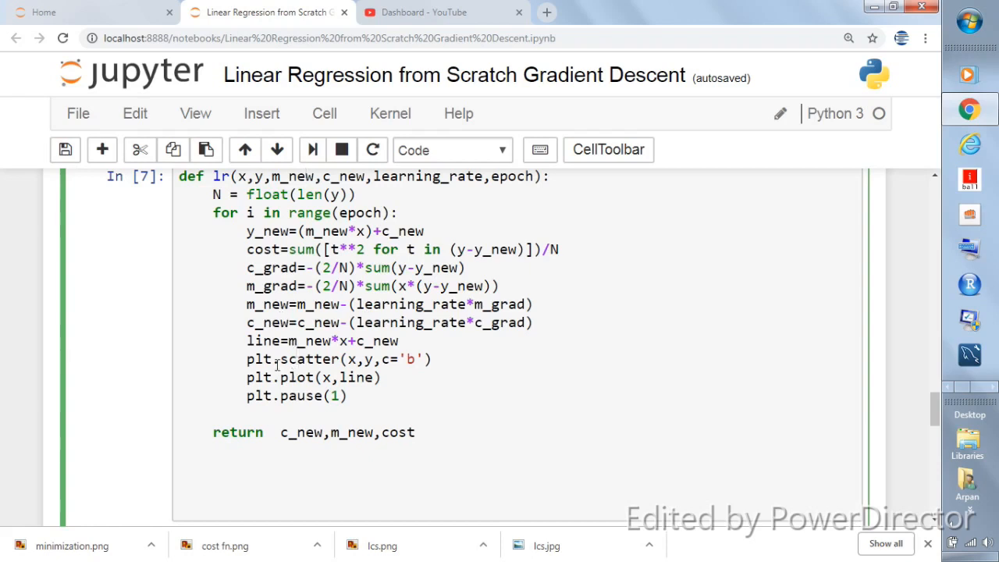
pyautogui.moveTo(299, 351)
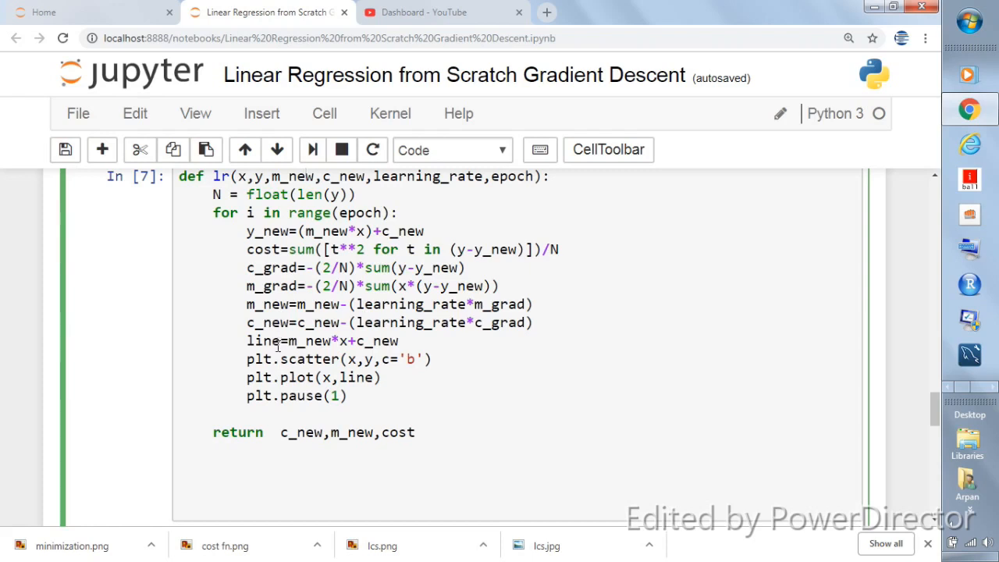
pyautogui.moveTo(381, 343)
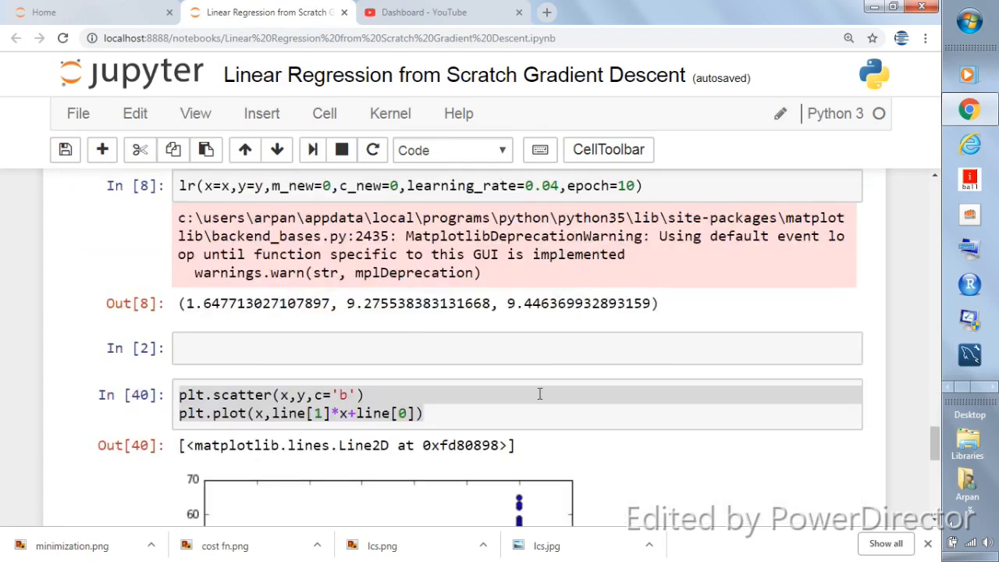
pyautogui.moveTo(536, 398)
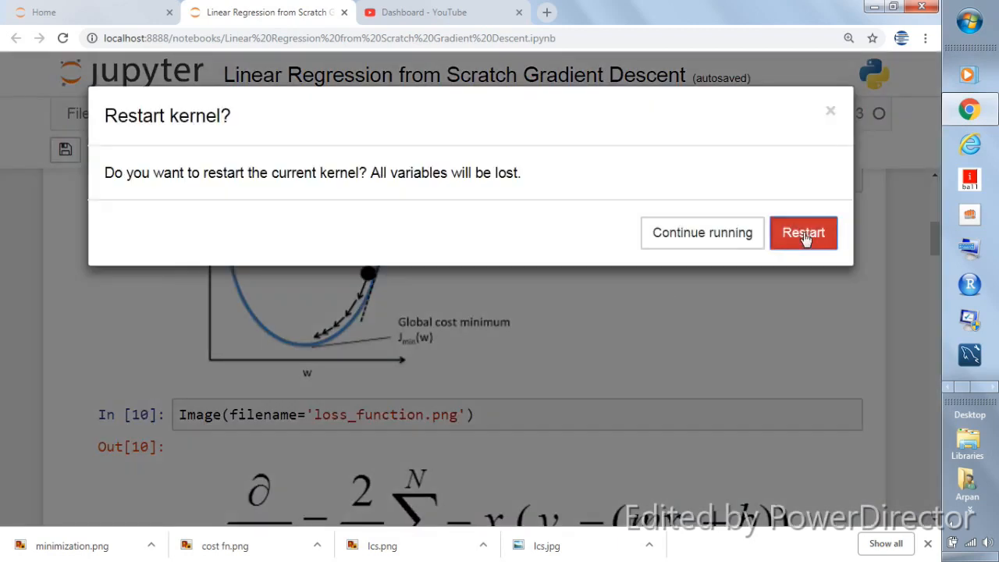
# Step: Restart the kernel and remove the %matplotlib inline line from the import cell
pyautogui.click(803, 232)
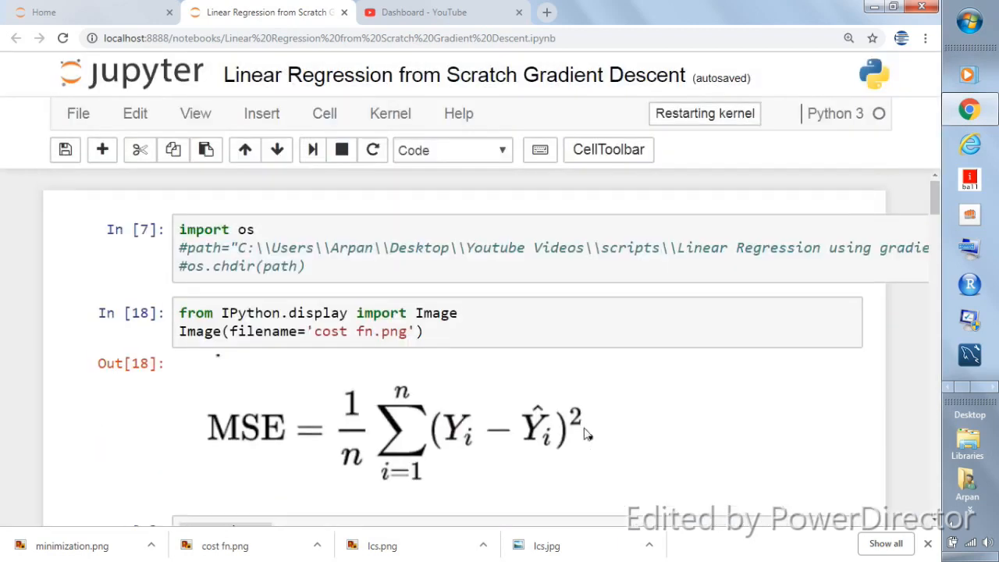
pyautogui.scroll(-3)
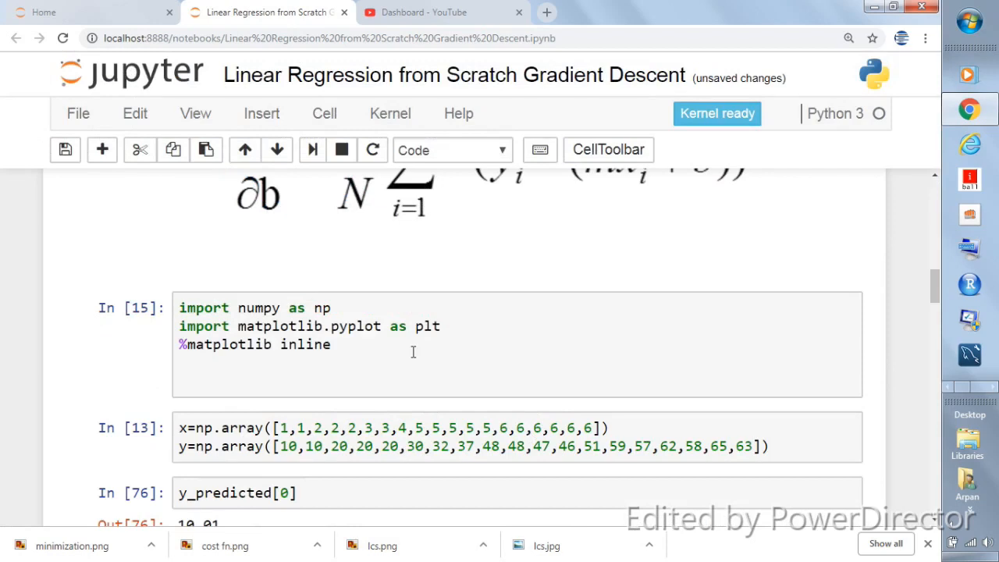
pyautogui.click(344, 344)
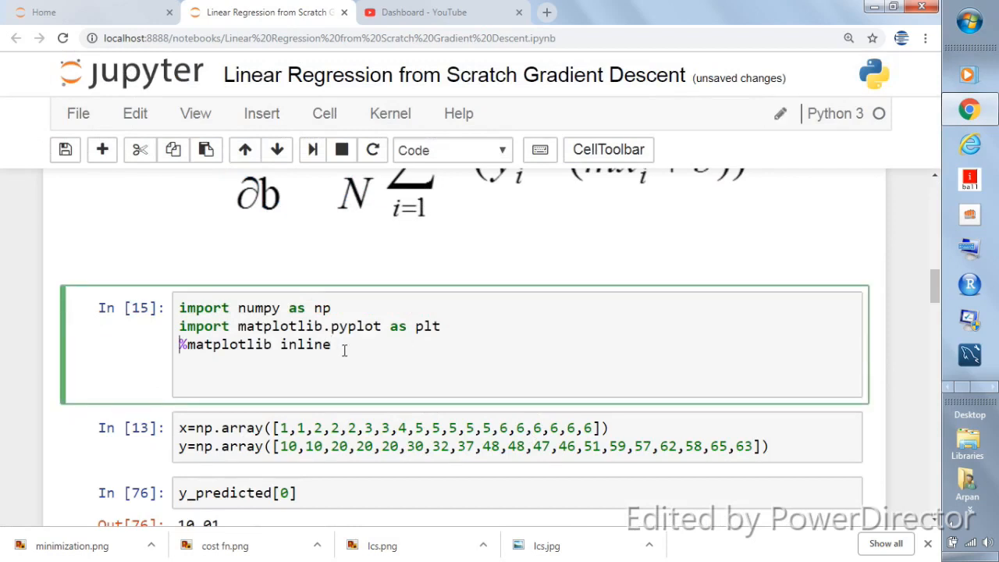
pyautogui.press('Backspace')
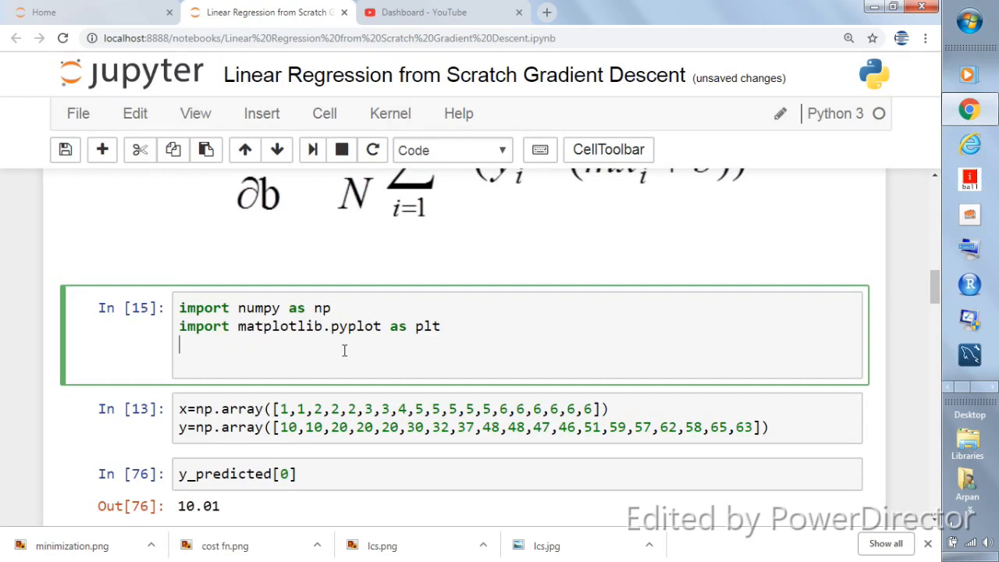
# Step: Re-run the numpy/matplotlib import cell and the x/y data arrays cell
pyautogui.press('shift+enter')
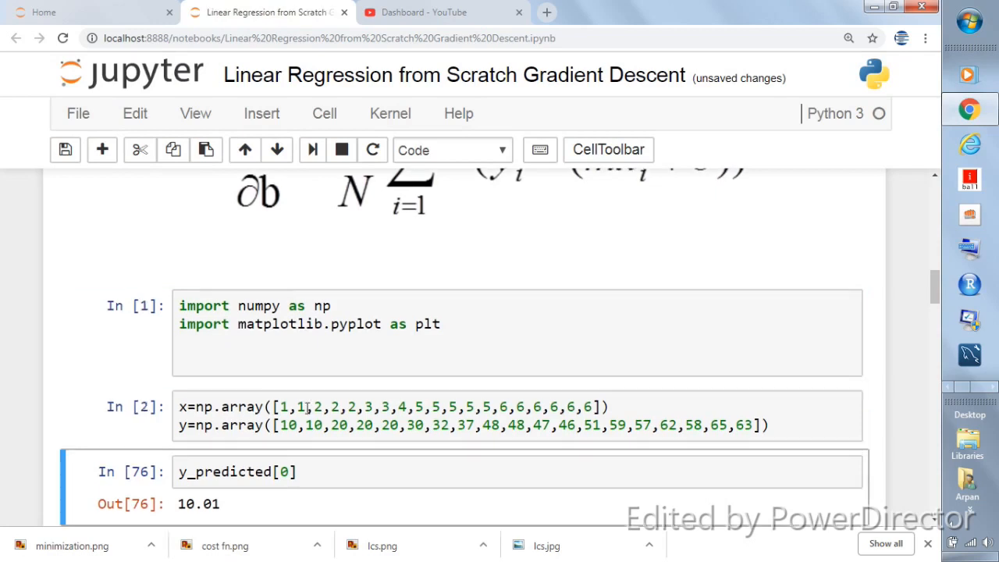
pyautogui.scroll(-3)
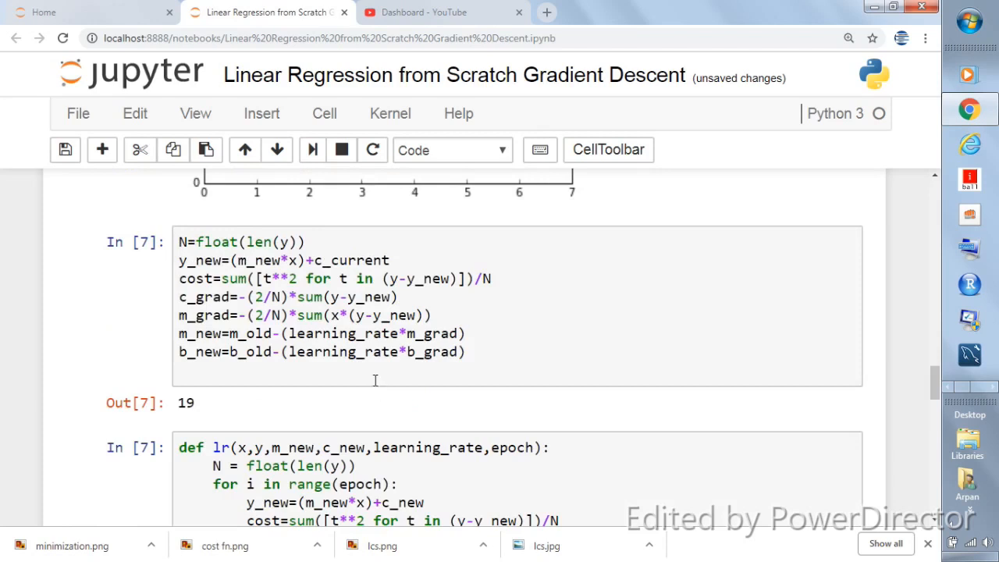
pyautogui.scroll(-3)
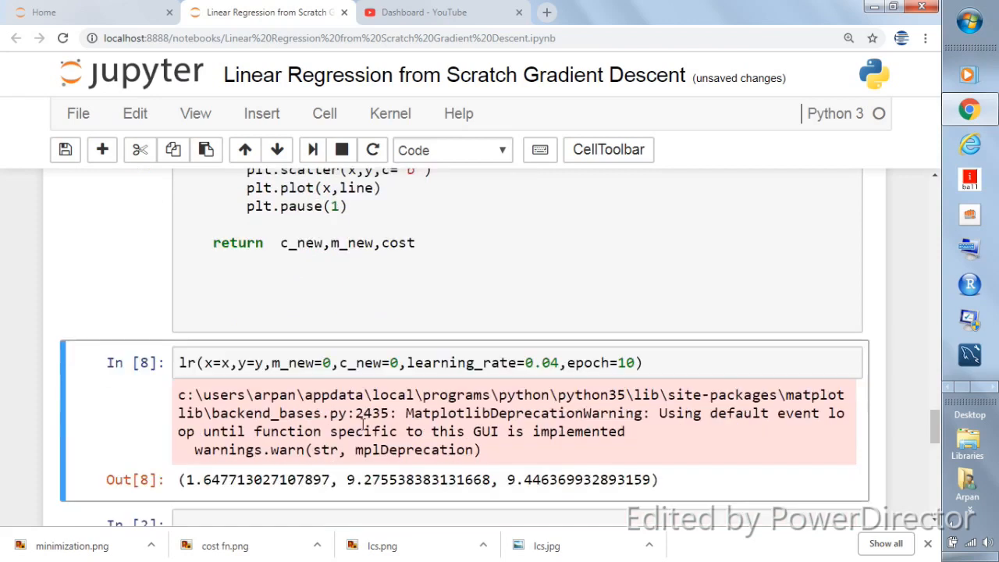
pyautogui.click(219, 363)
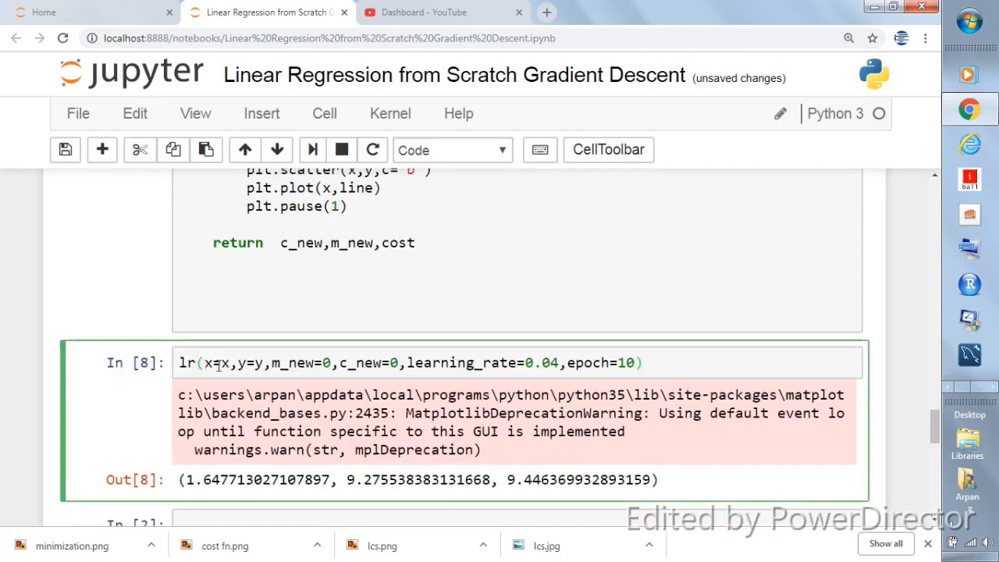